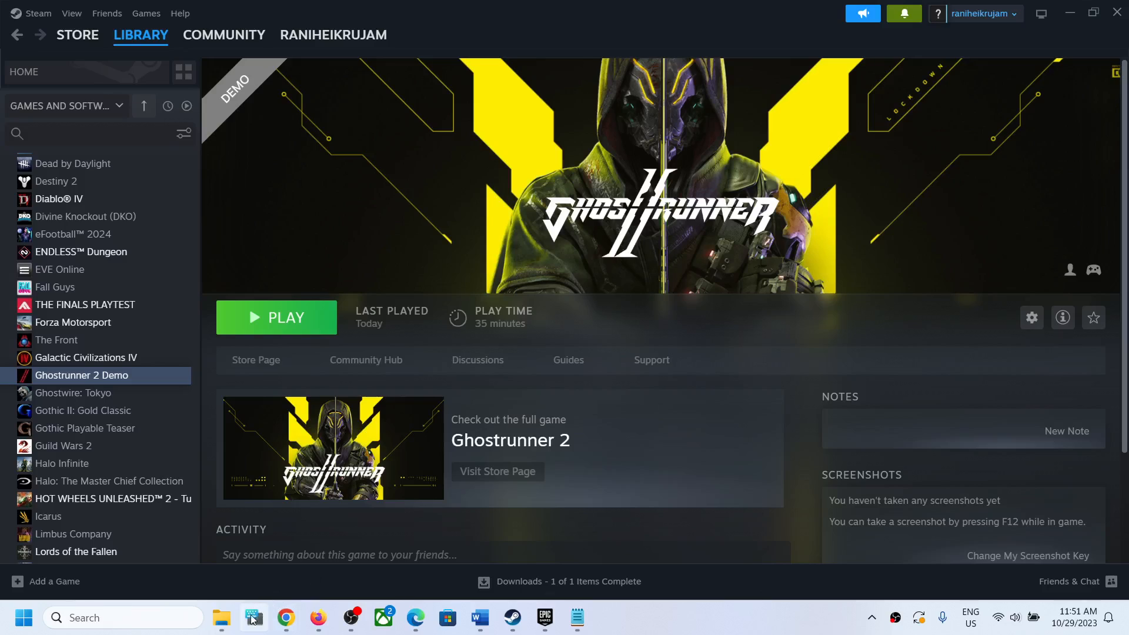
Switch from Steam to File Explorer and open the OS (C:) drive via This PC
click(221, 616)
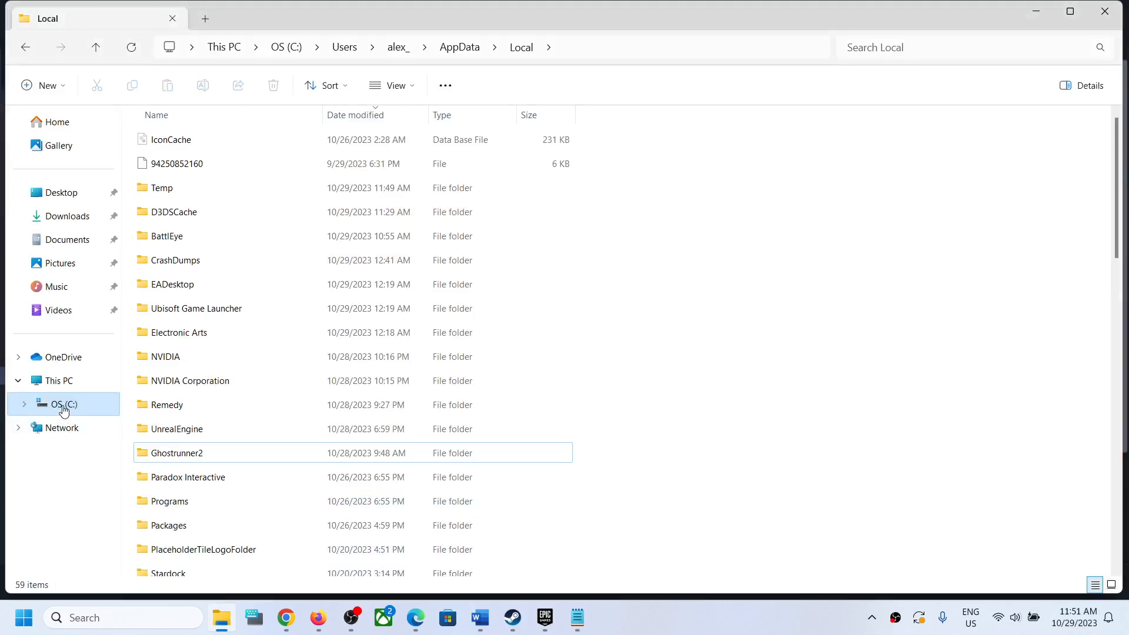
click(58, 380)
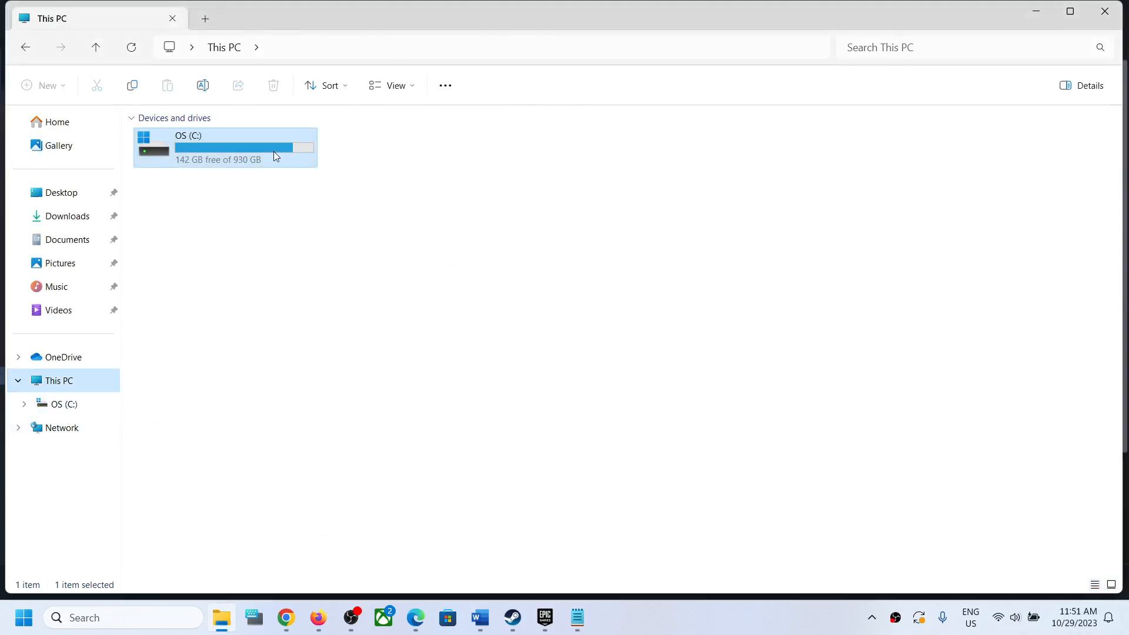
double_click(225, 147)
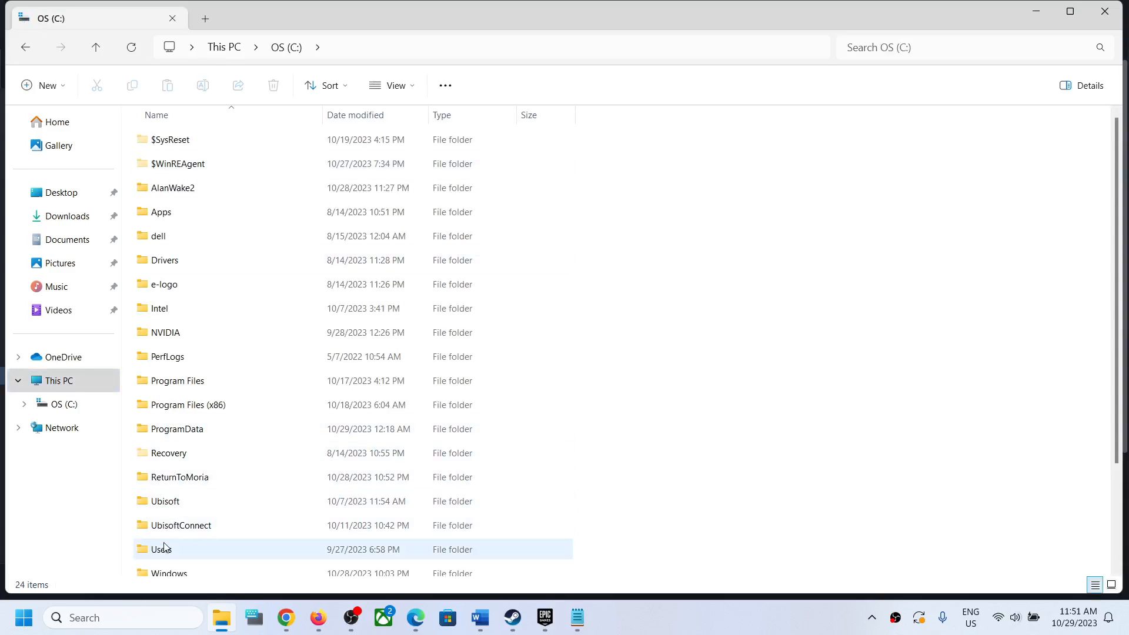
Go into Users, then the user's profile folder, and select AppData
double_click(160, 549)
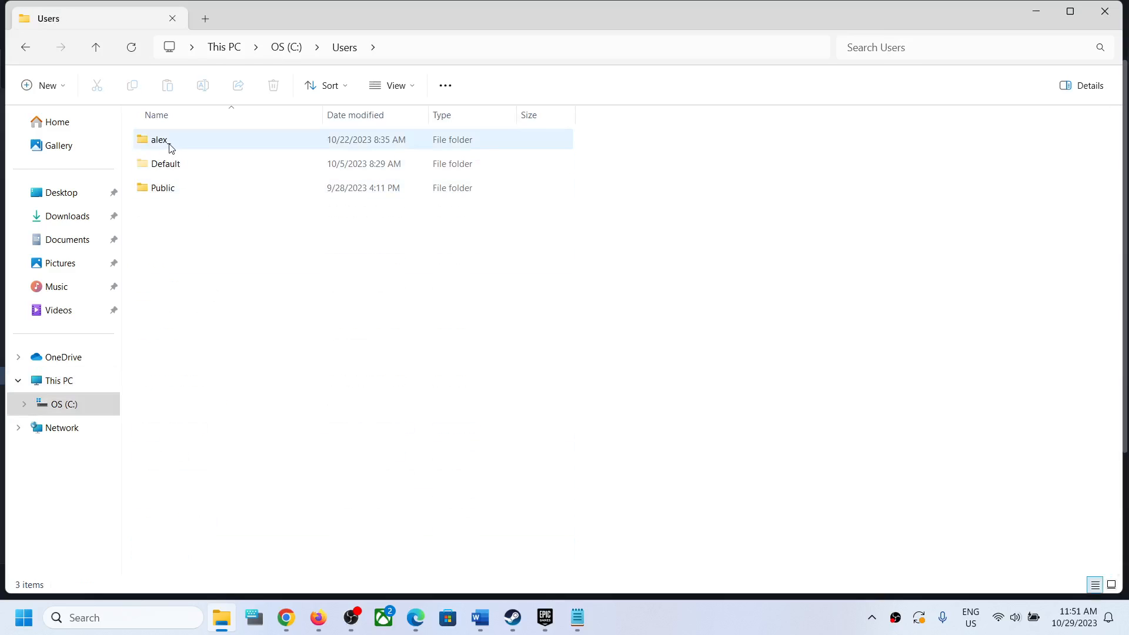
double_click(159, 139)
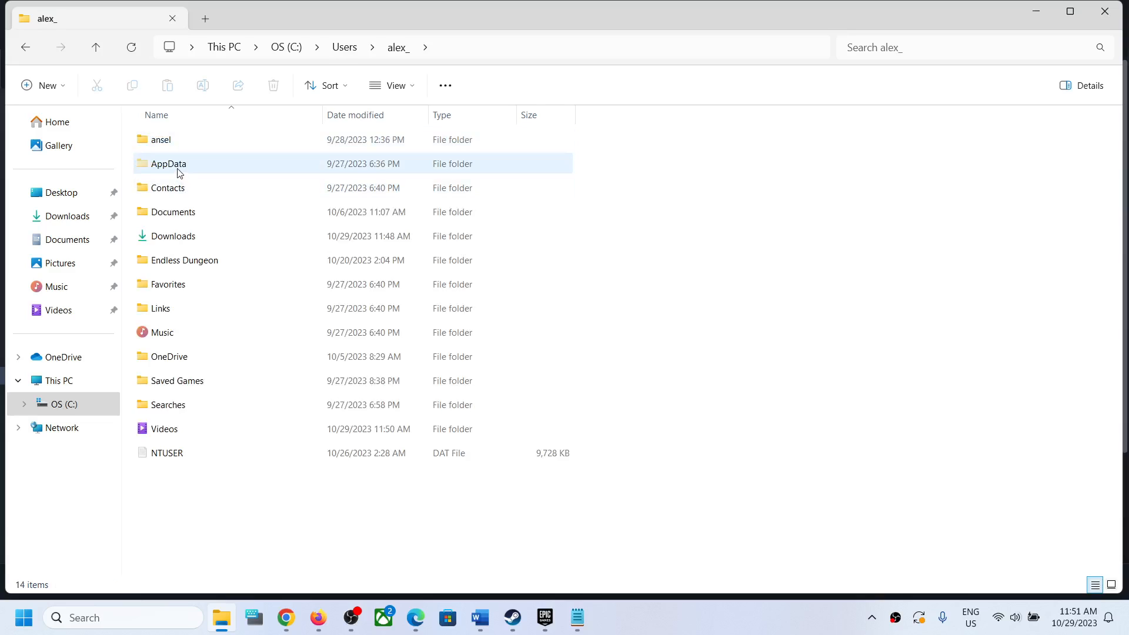
click(169, 163)
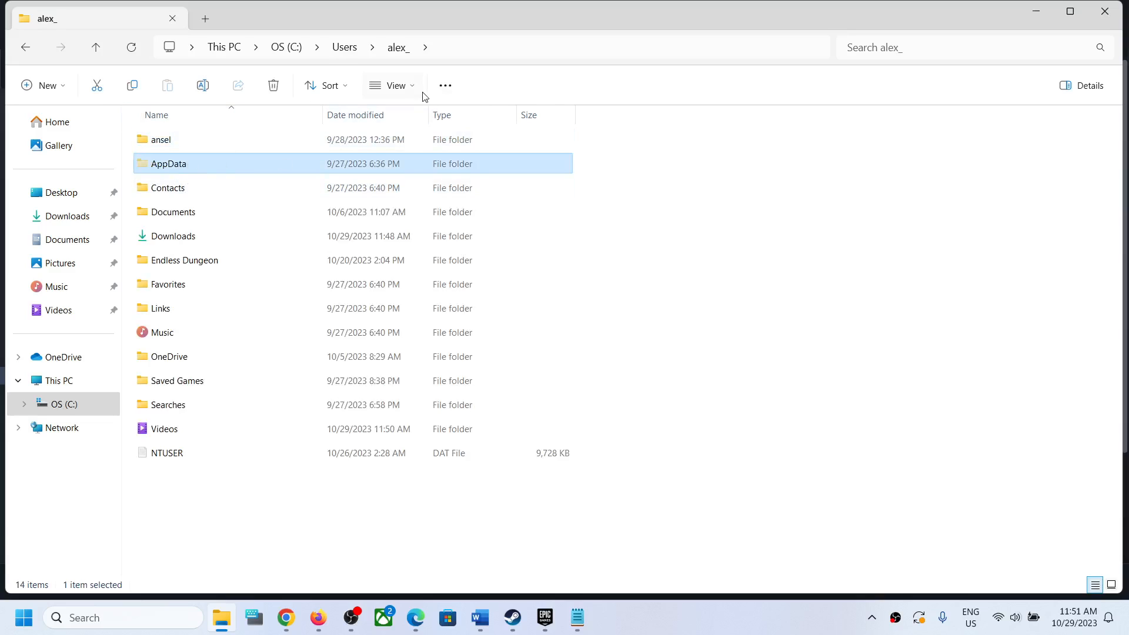
click(391, 85)
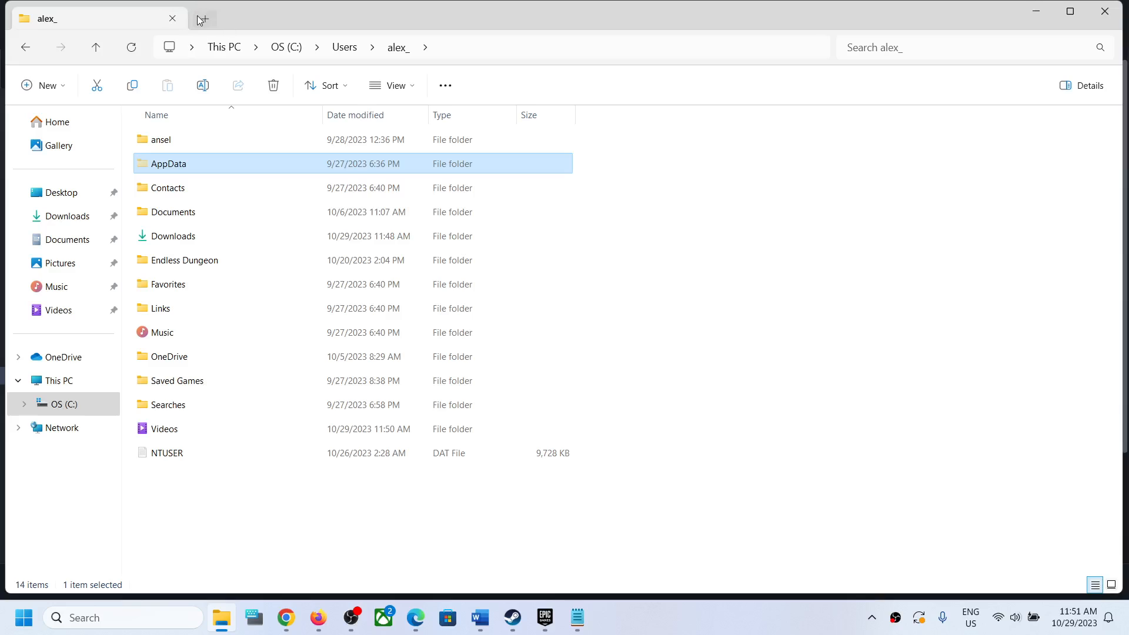
mouse_move(436, 60)
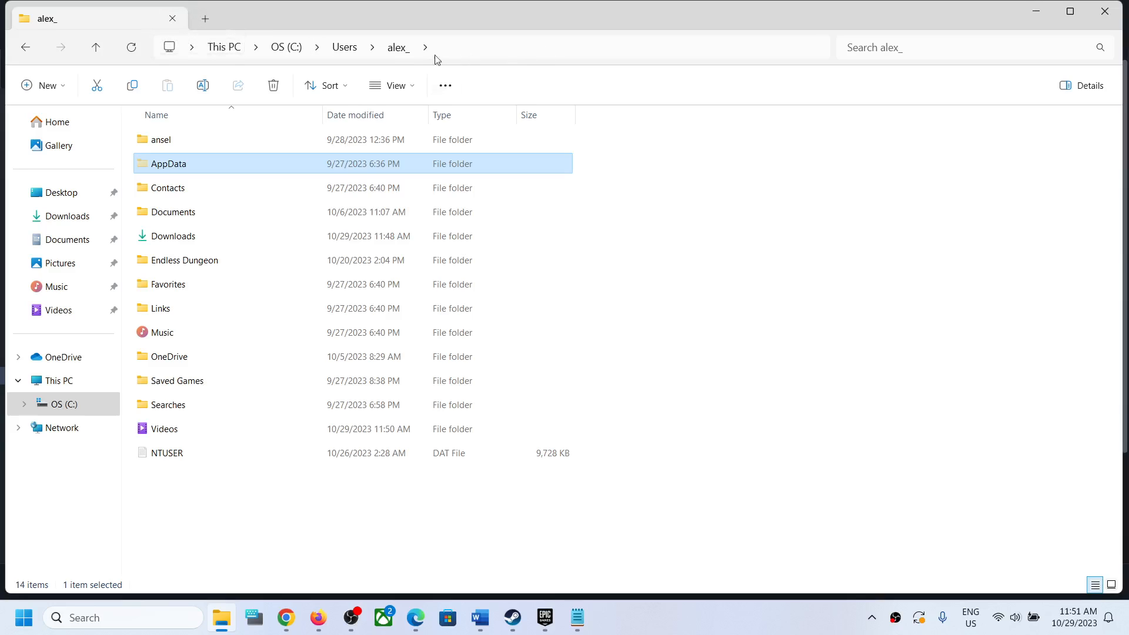
mouse_move(463, 64)
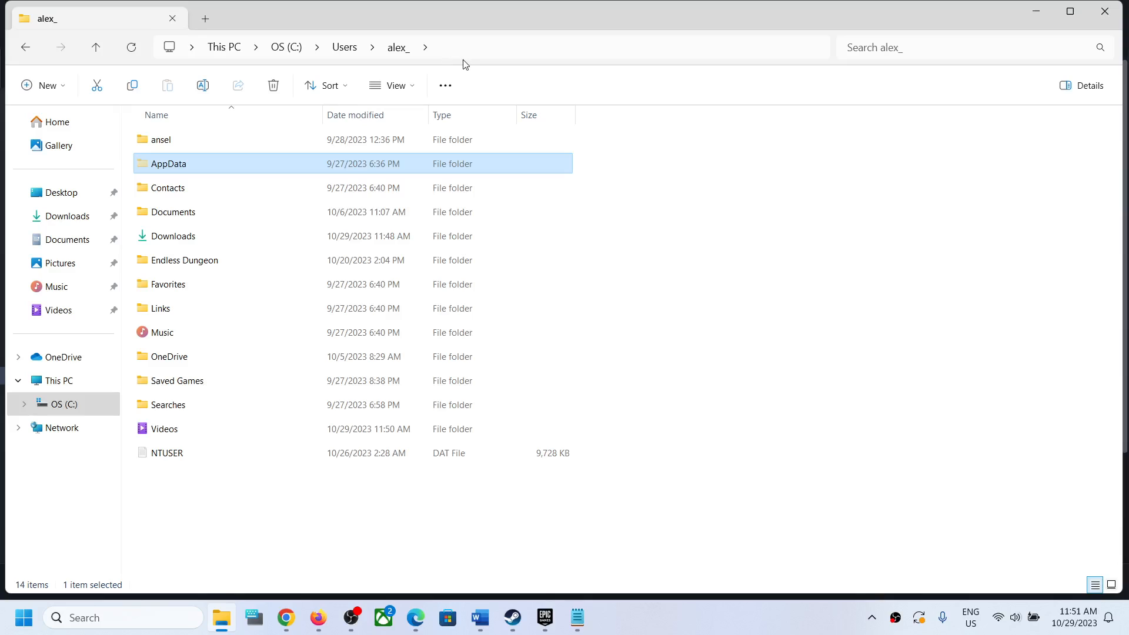
mouse_move(172, 164)
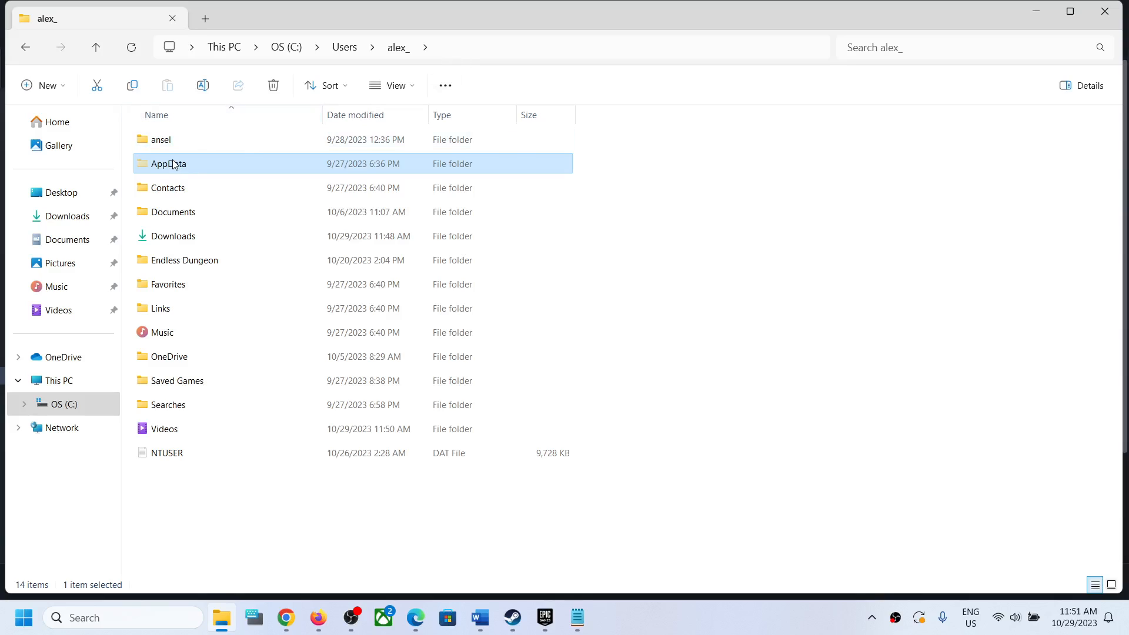
Navigate AppData > Local > Ghostrunner2 > Saved > SaveGames and select all its files
double_click(168, 163)
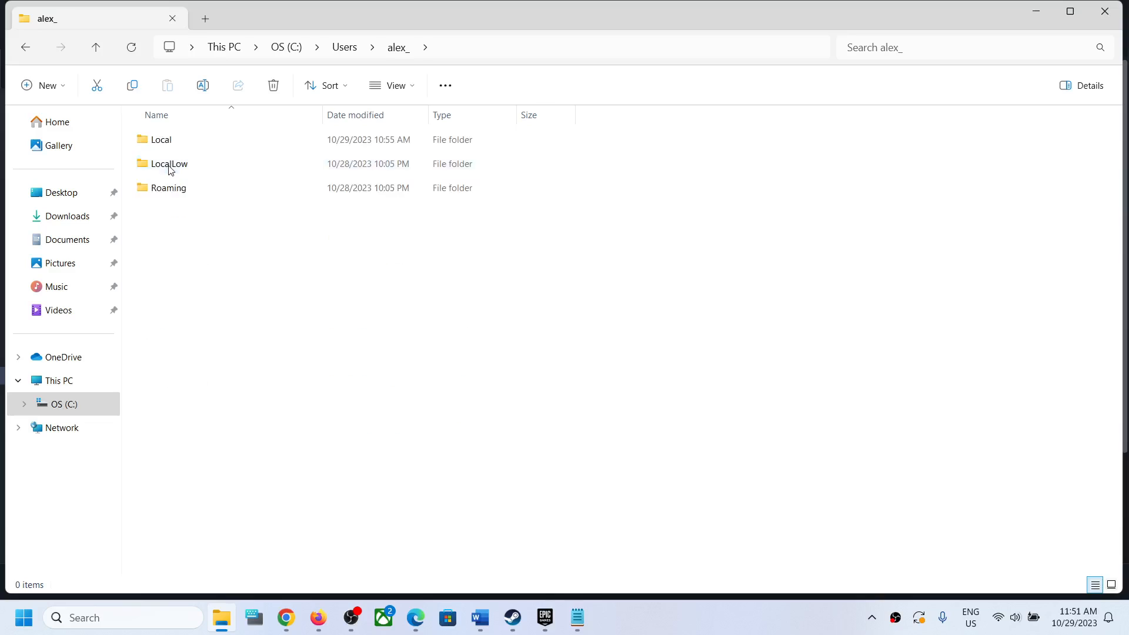
click(459, 47)
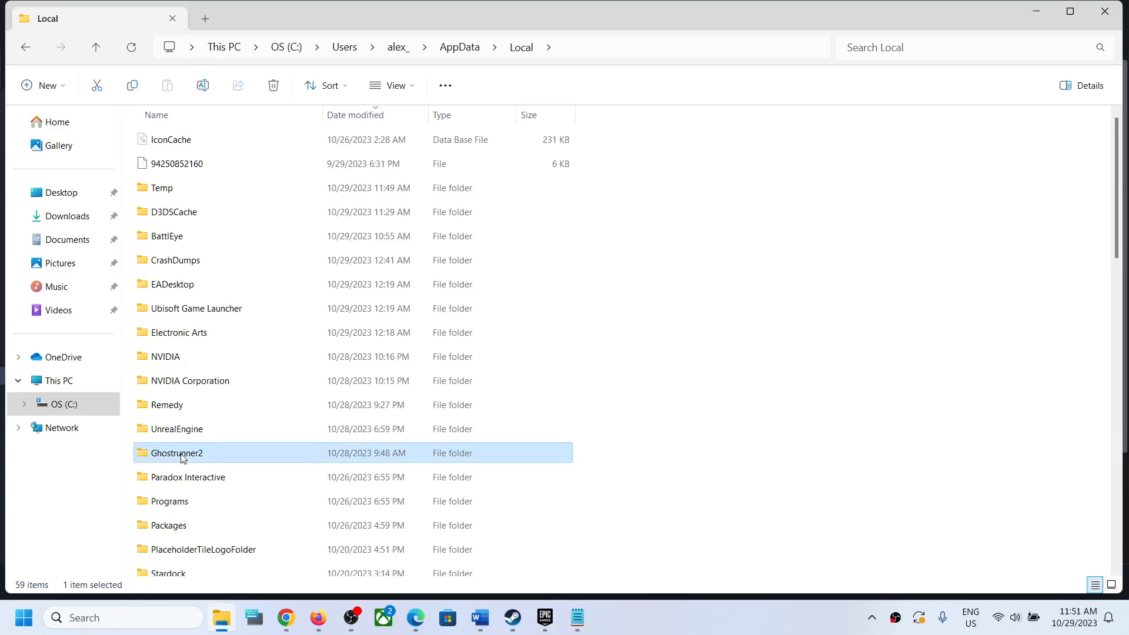
double_click(176, 453)
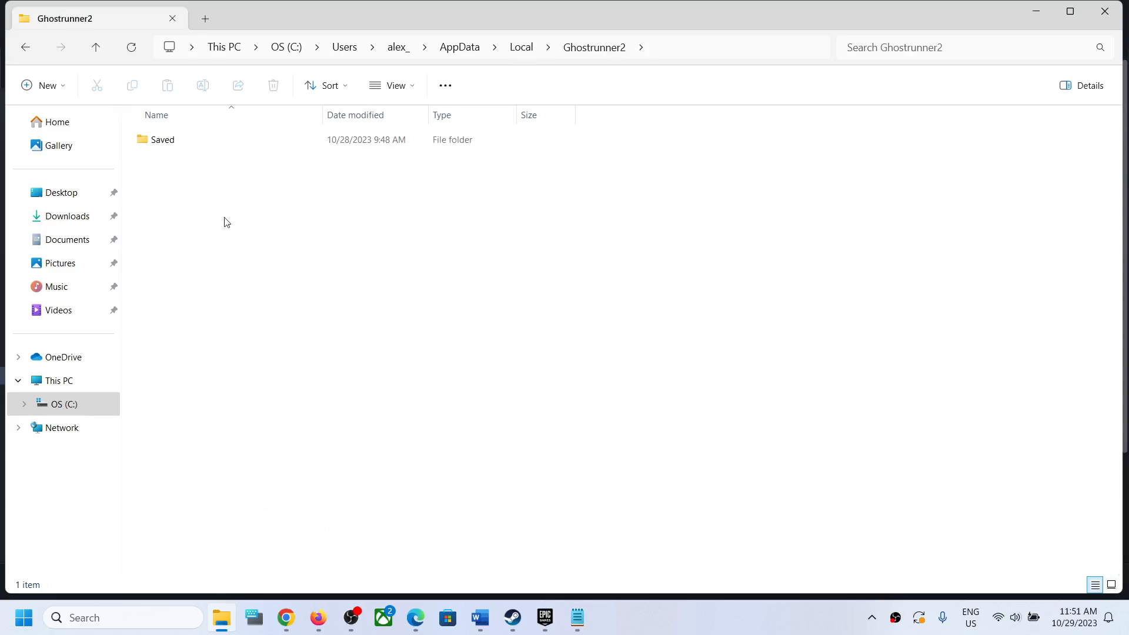
double_click(163, 138)
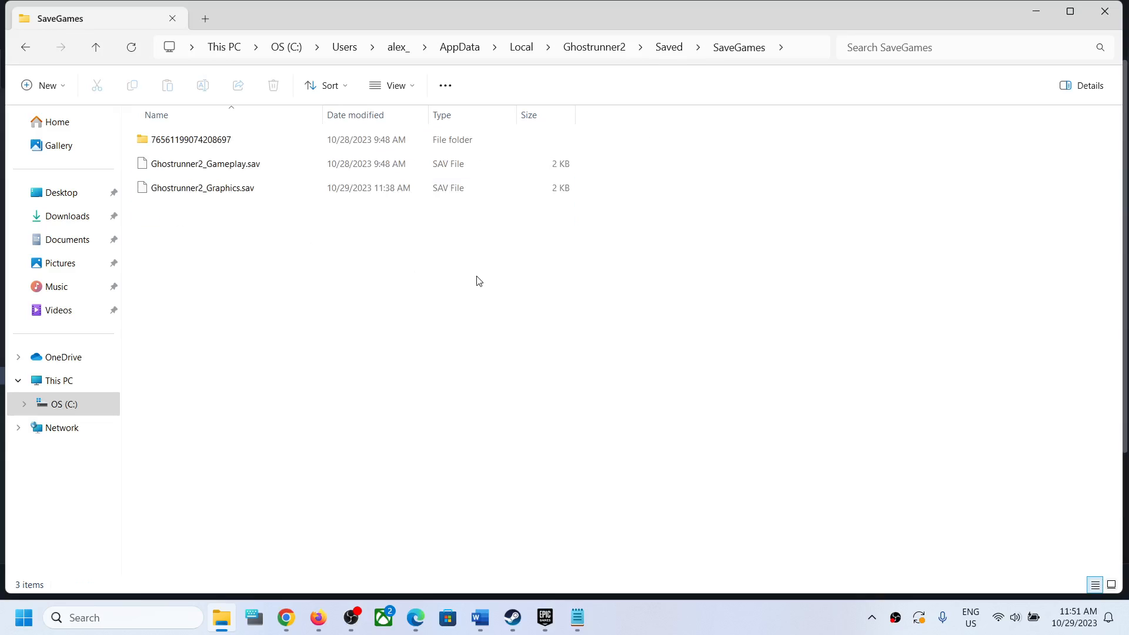
key(ctrl+a)
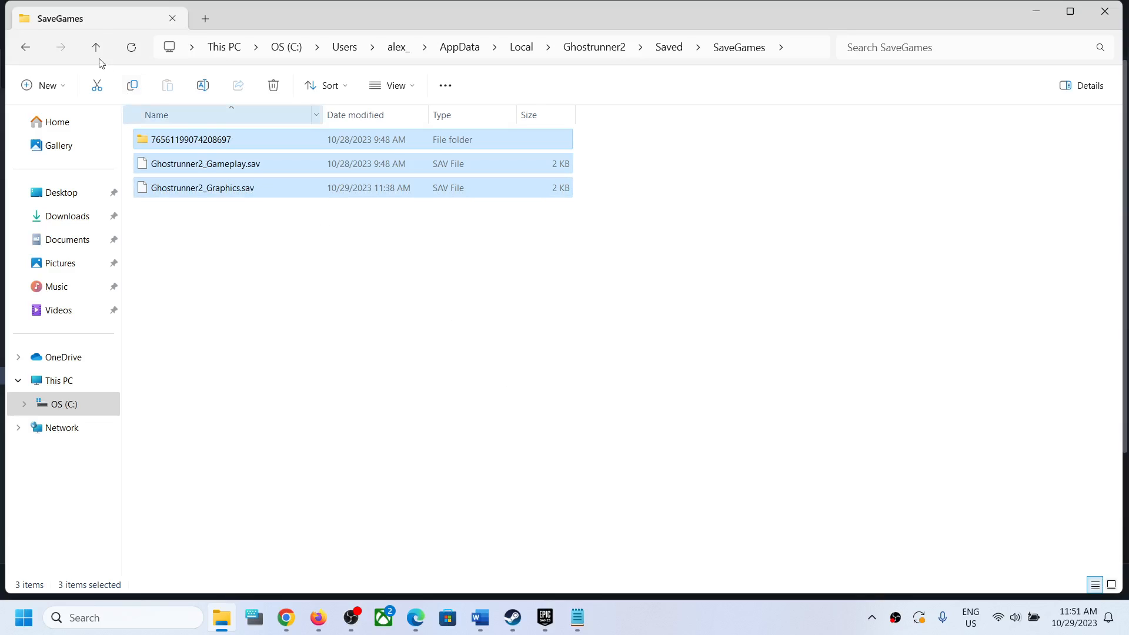
Open Saved > Config > WindowsNoEditor, view GameUserSettings in Notepad, then close Notepad
click(95, 47)
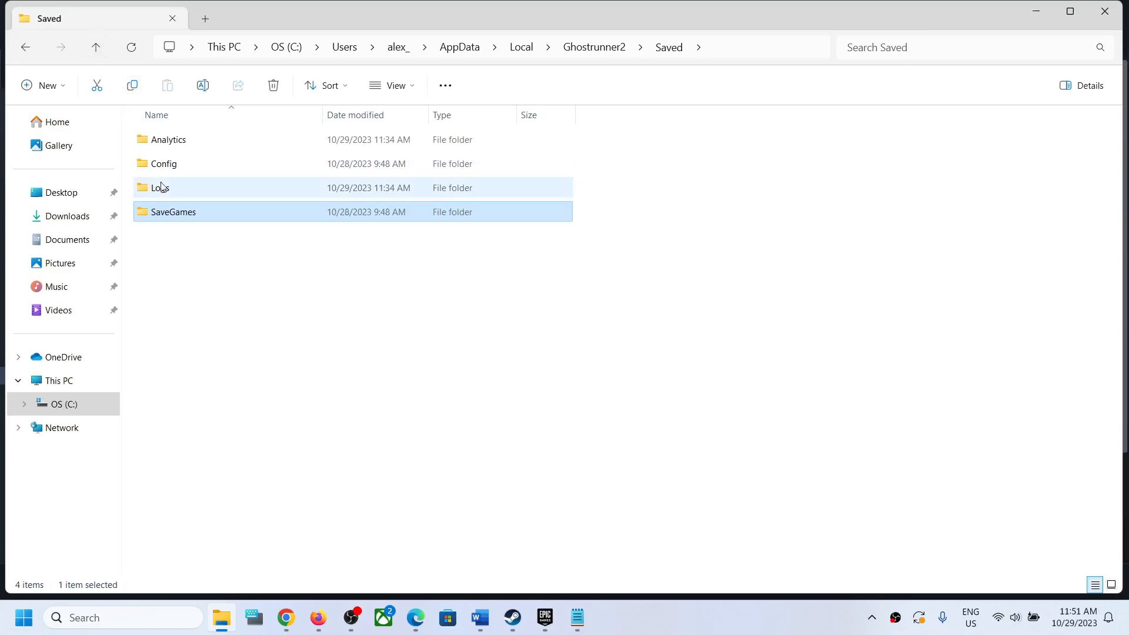
double_click(164, 163)
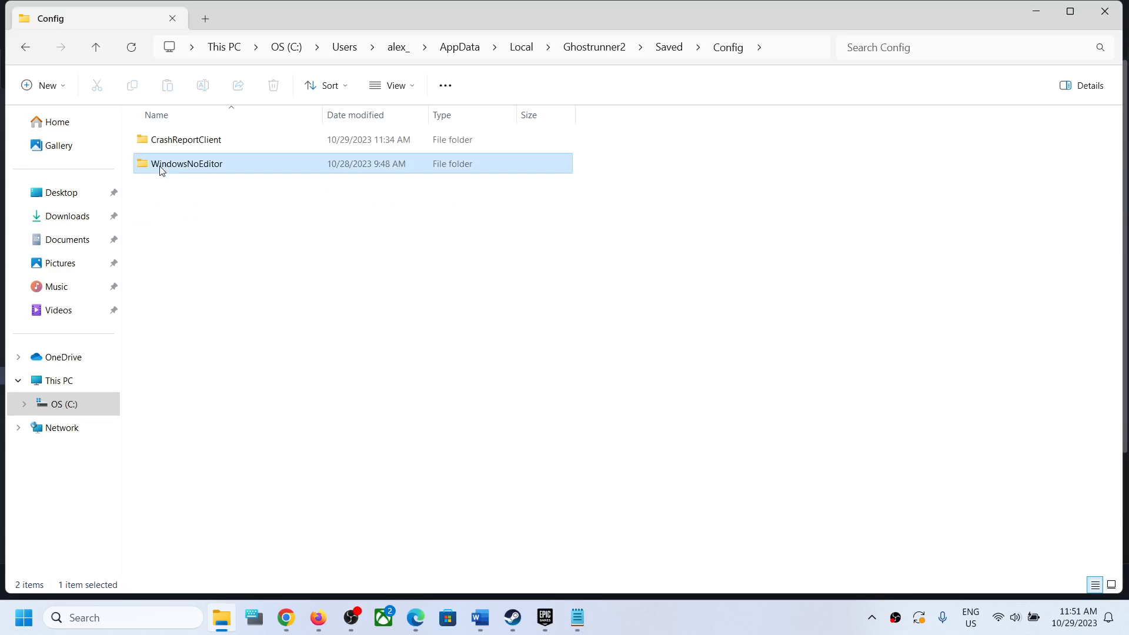
double_click(187, 163)
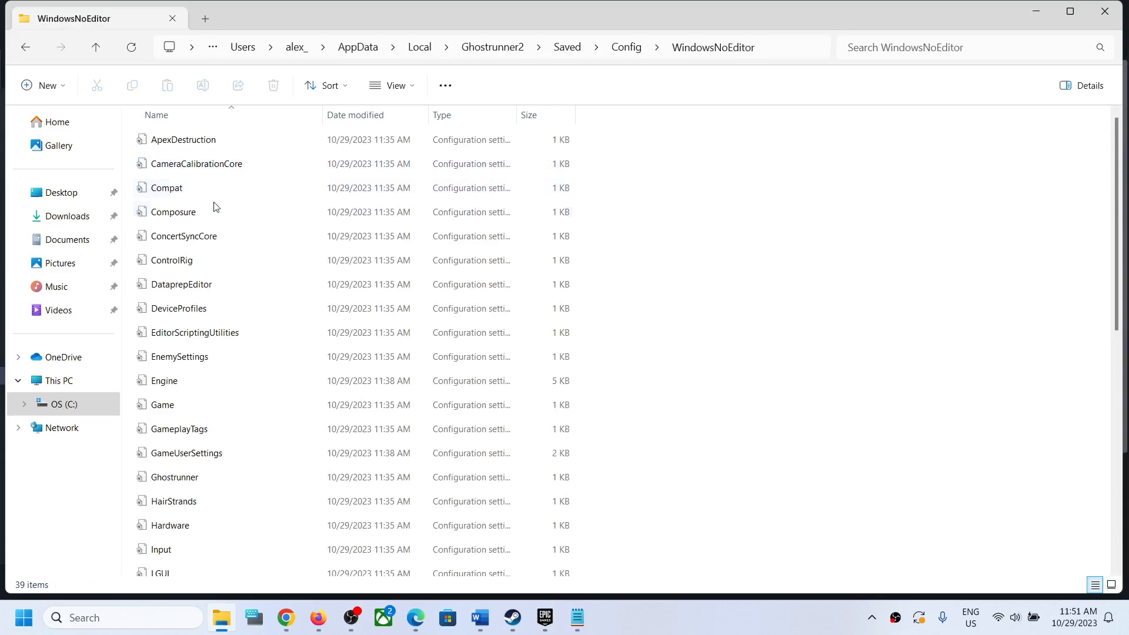
click(186, 453)
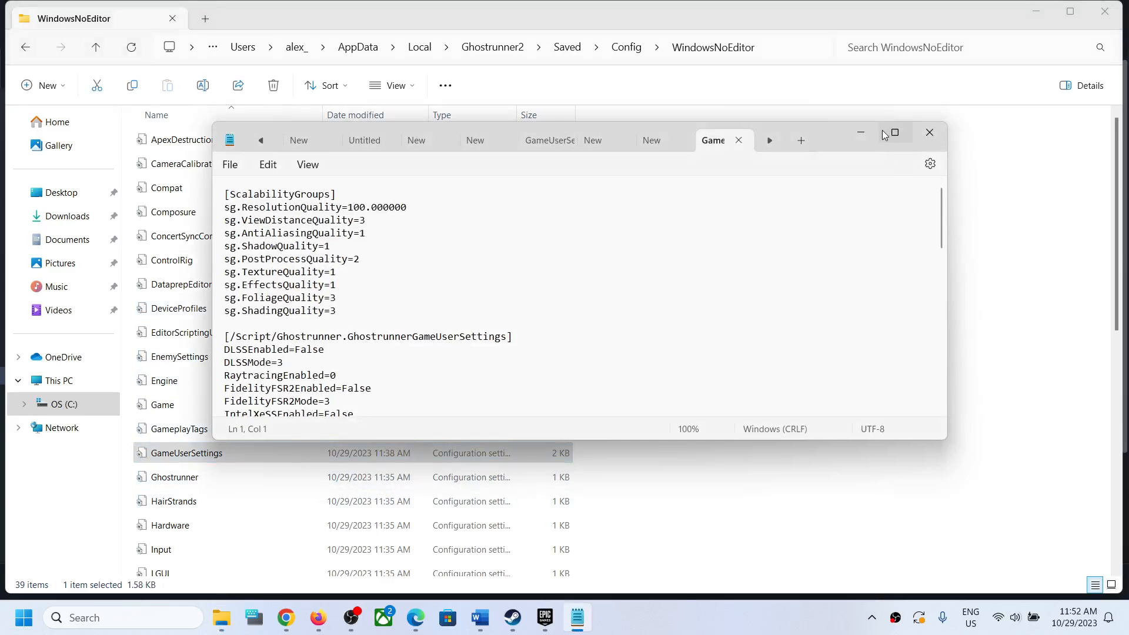
click(929, 133)
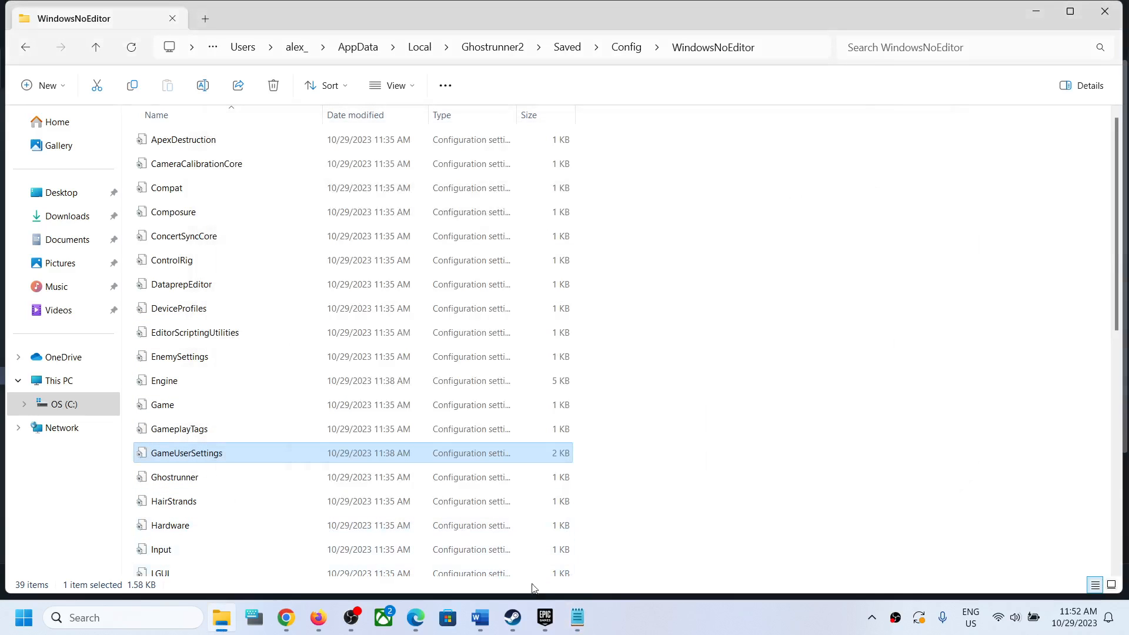